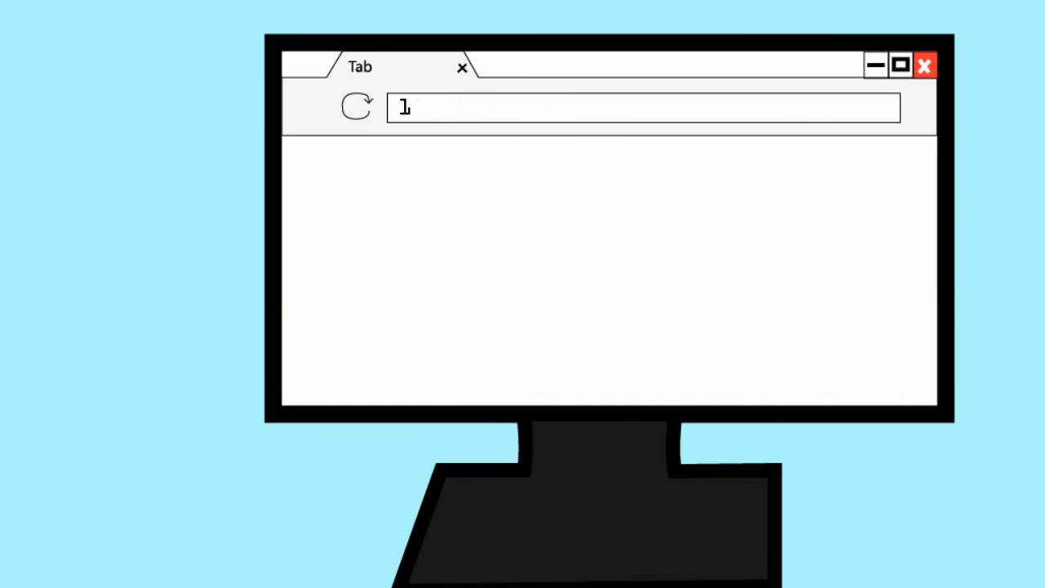
{"action": "type", "text": "172.217.5.110"}
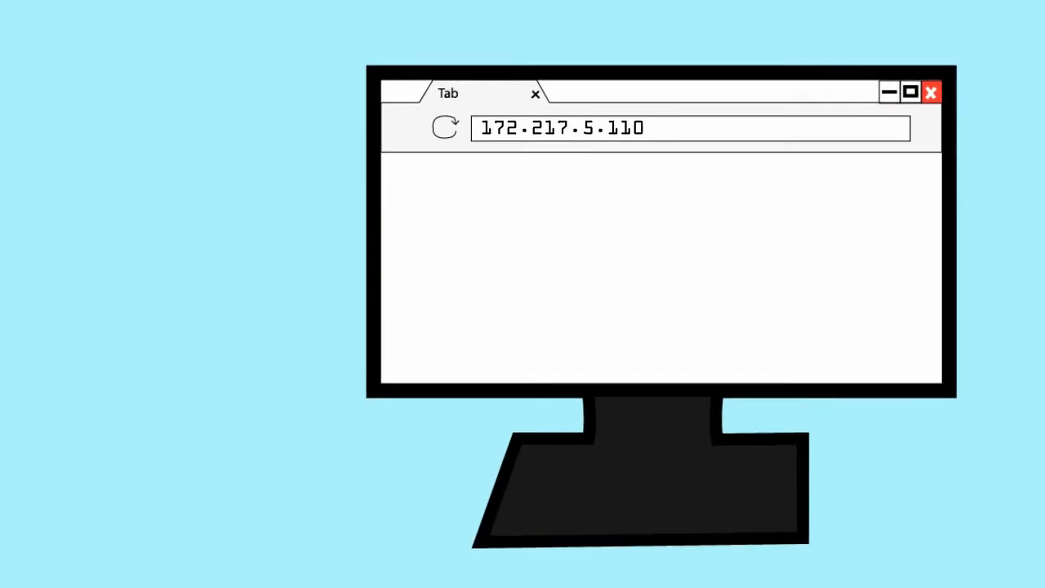